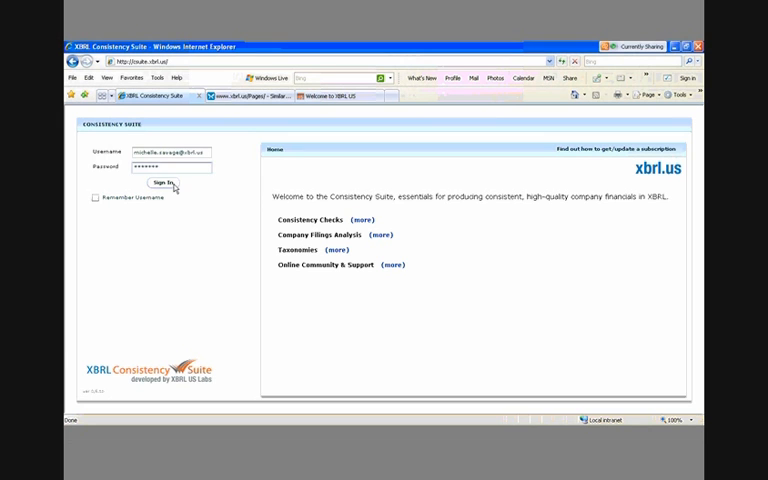
Sign in to XBRL Consistency Suite and view the Consistency Checks panel
{"action": "left_click", "coordinate": [160, 183]}
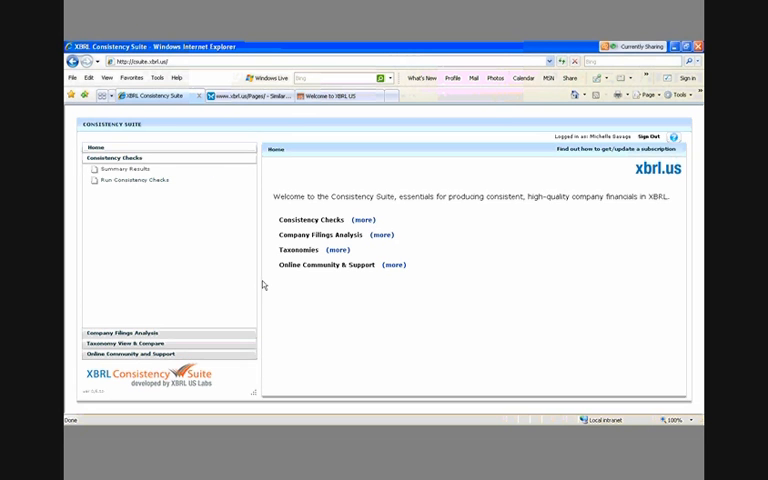
{"action": "left_click", "coordinate": [127, 169]}
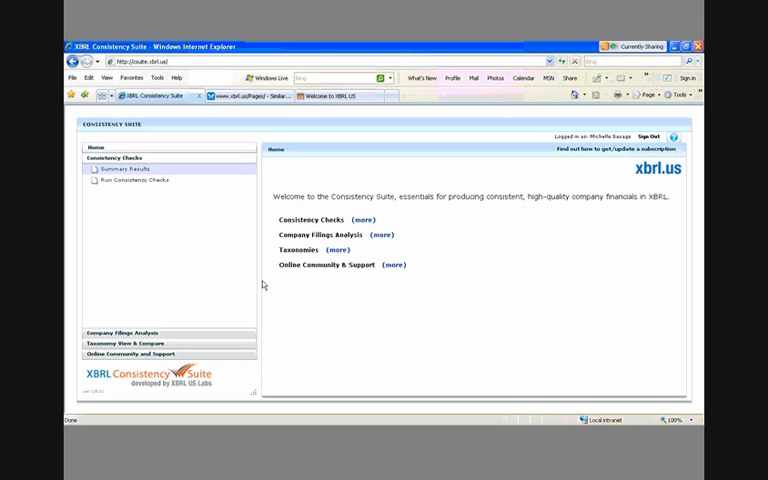
{"action": "mouse_move", "coordinate": [231, 294]}
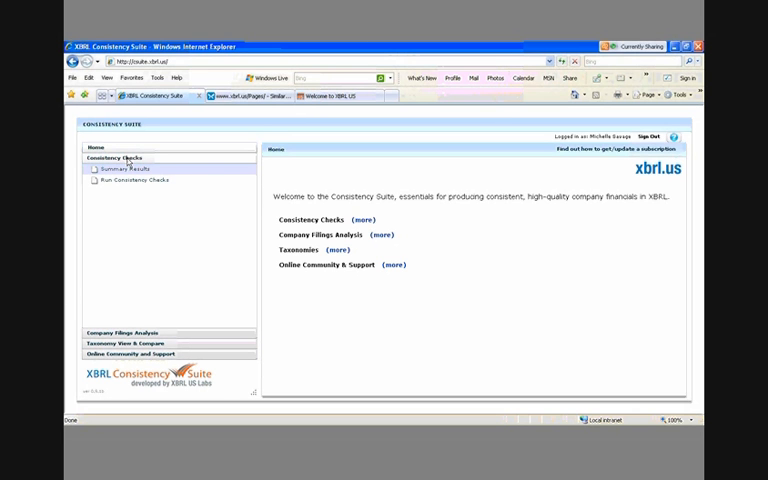
Show Summary Results and the 'Value should be Reported if Another Value is Reported' description
{"action": "left_click", "coordinate": [119, 169]}
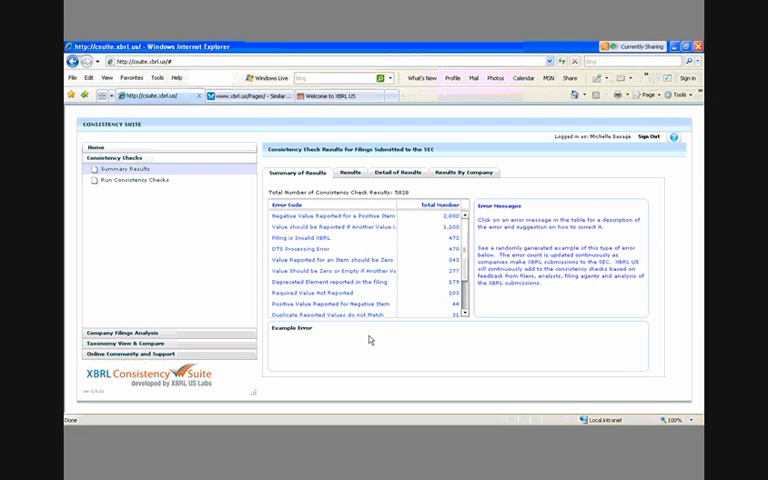
{"action": "mouse_move", "coordinate": [373, 347]}
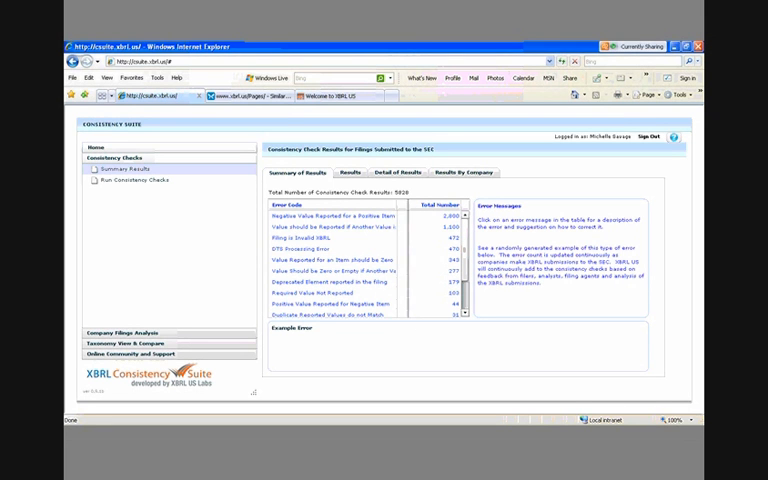
{"action": "left_click", "coordinate": [345, 219]}
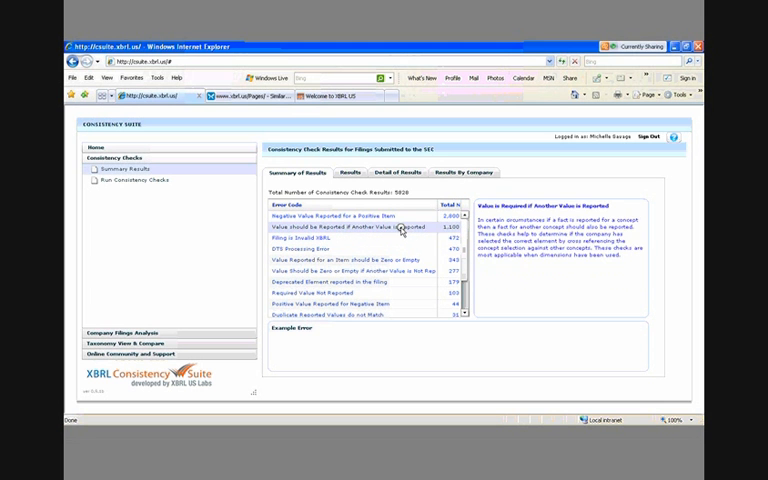
Load an example filing error for this code, then open Company Filings Analysis extension concepts
{"action": "left_click", "coordinate": [350, 231]}
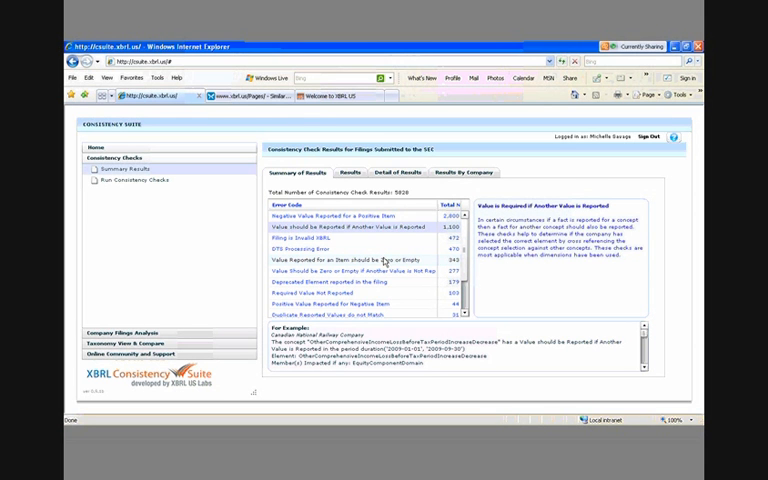
{"action": "mouse_move", "coordinate": [418, 266]}
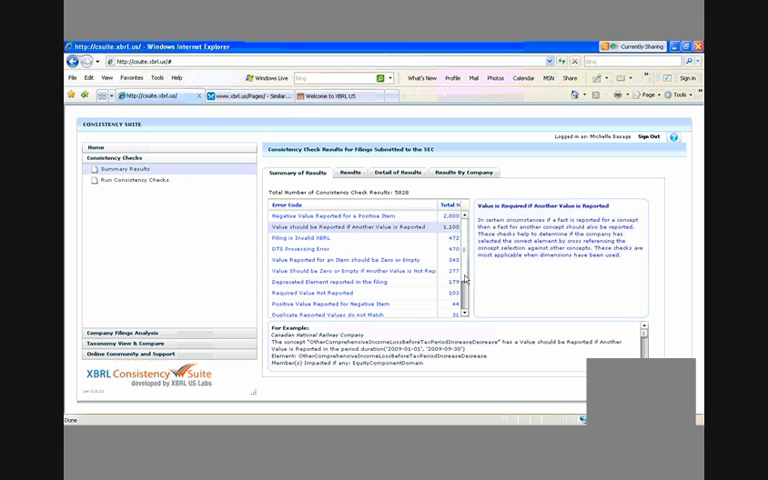
{"action": "scroll", "scroll_direction": "down", "scroll_amount": 3}
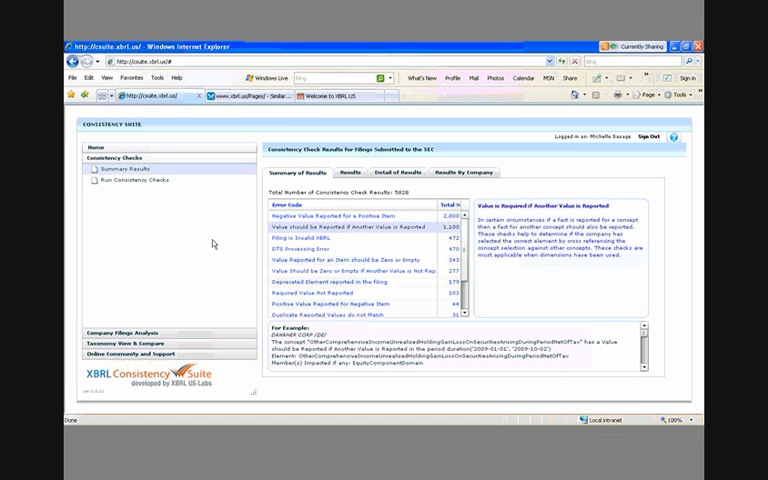
{"action": "left_click", "coordinate": [137, 333]}
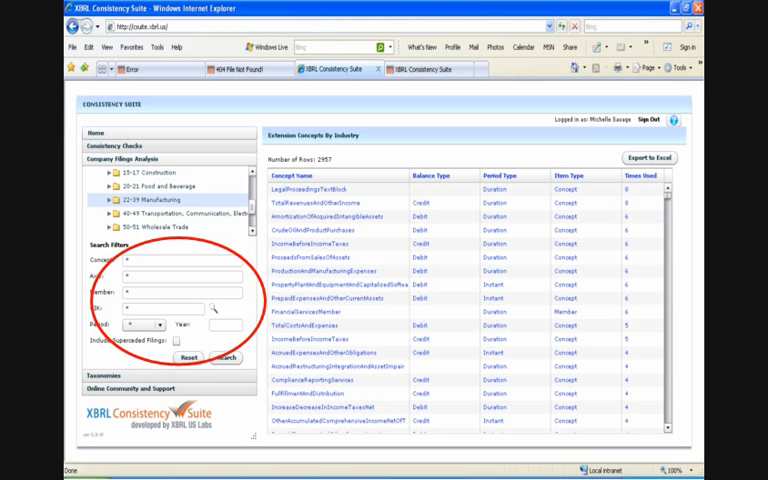